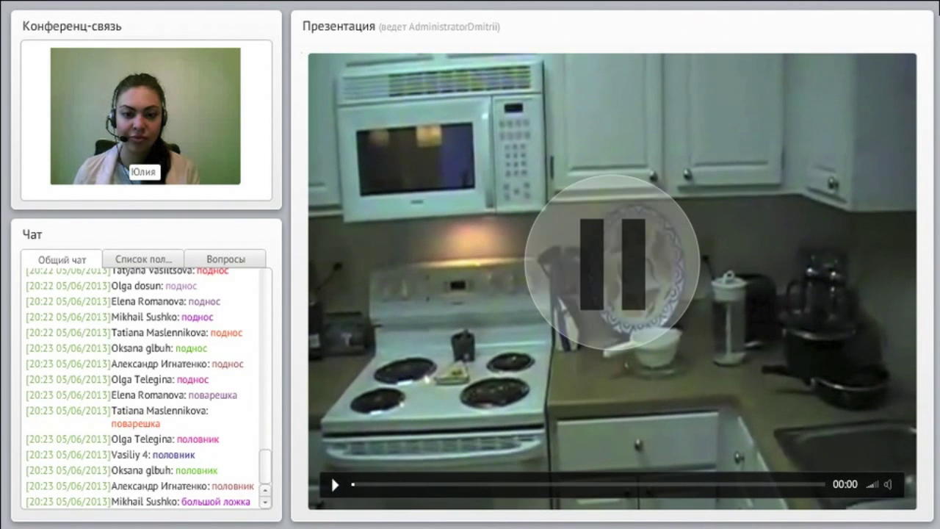
- Play the kitchen tour lesson video, then pause it on the decorated serving plate
{"action": "left_click", "coordinate": [335, 484]}
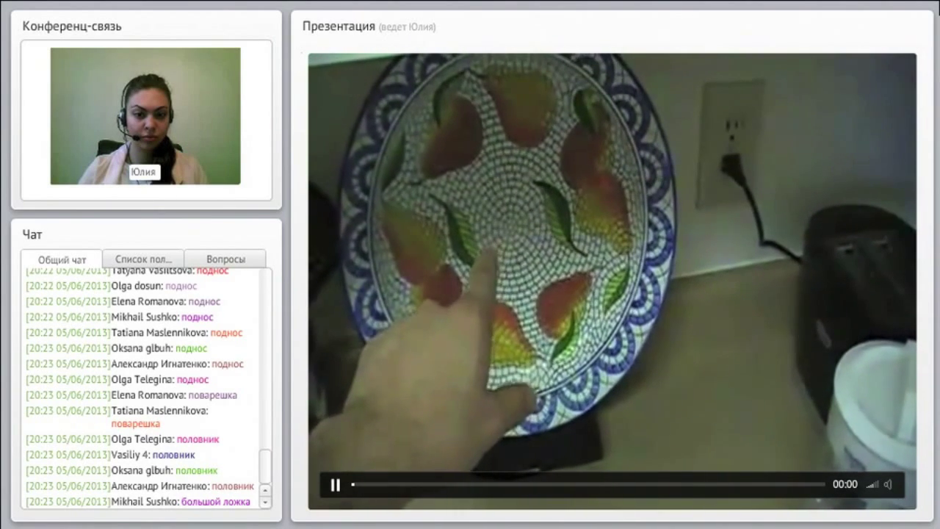
{"action": "left_click", "coordinate": [334, 484]}
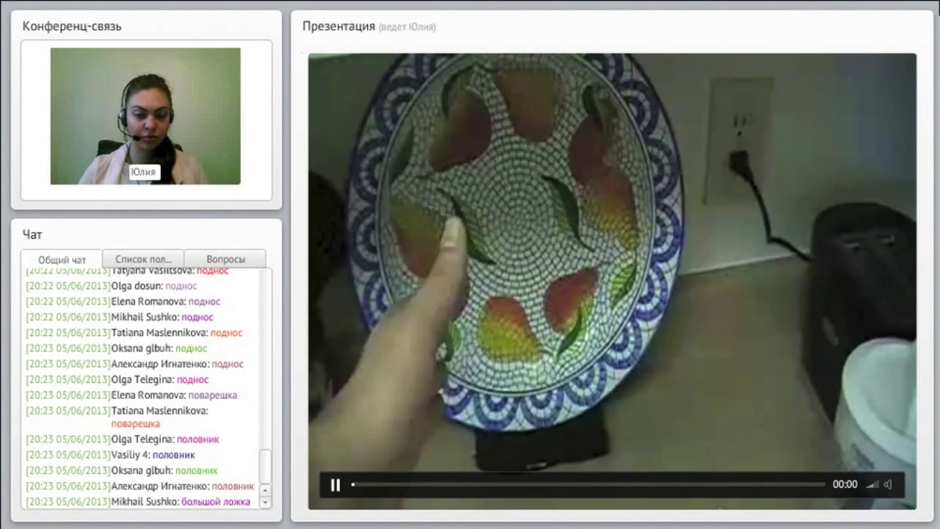
{"action": "left_click", "coordinate": [335, 484]}
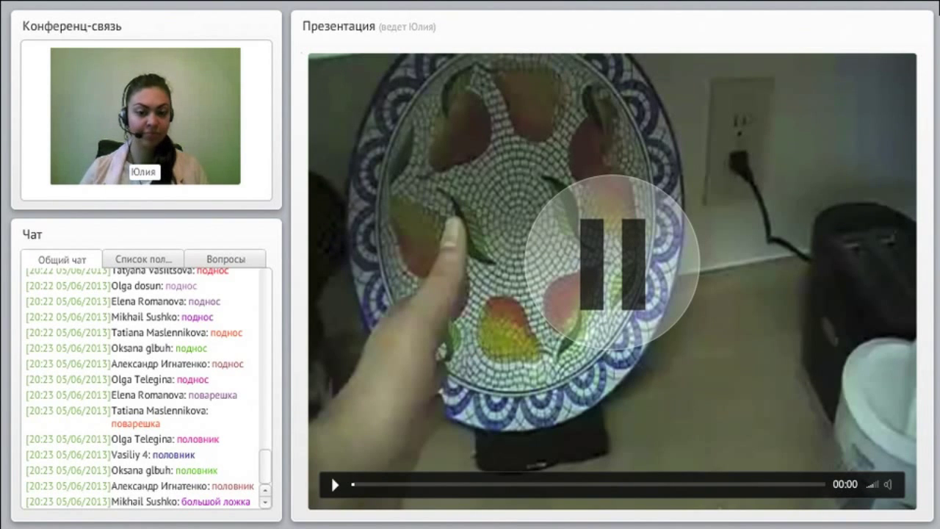